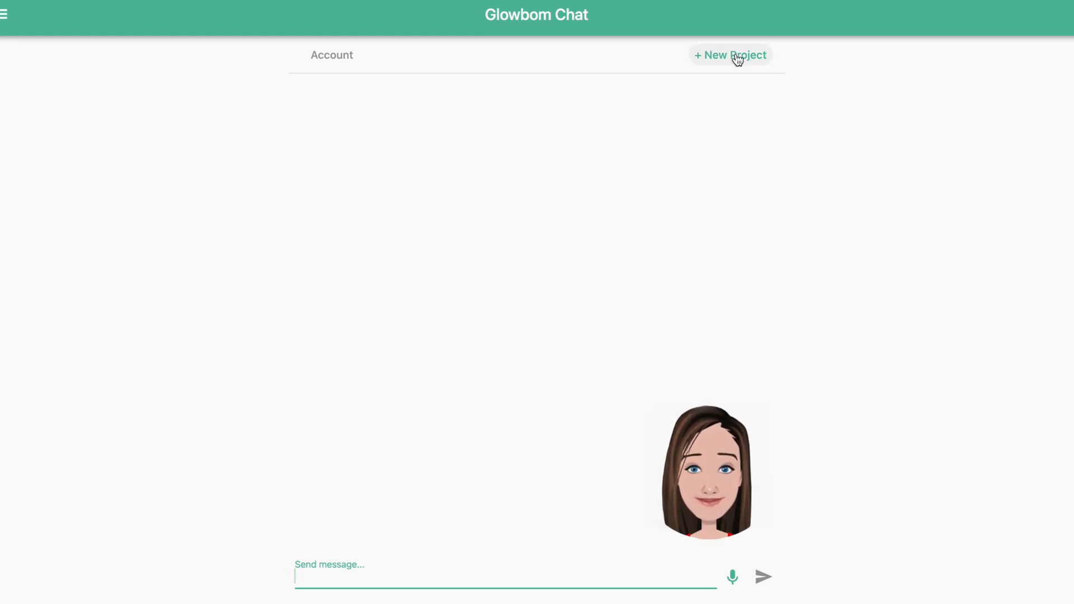
# Create a new project named 'Travel Chat' from the Chatbot preset.
pyautogui.click(730, 55)
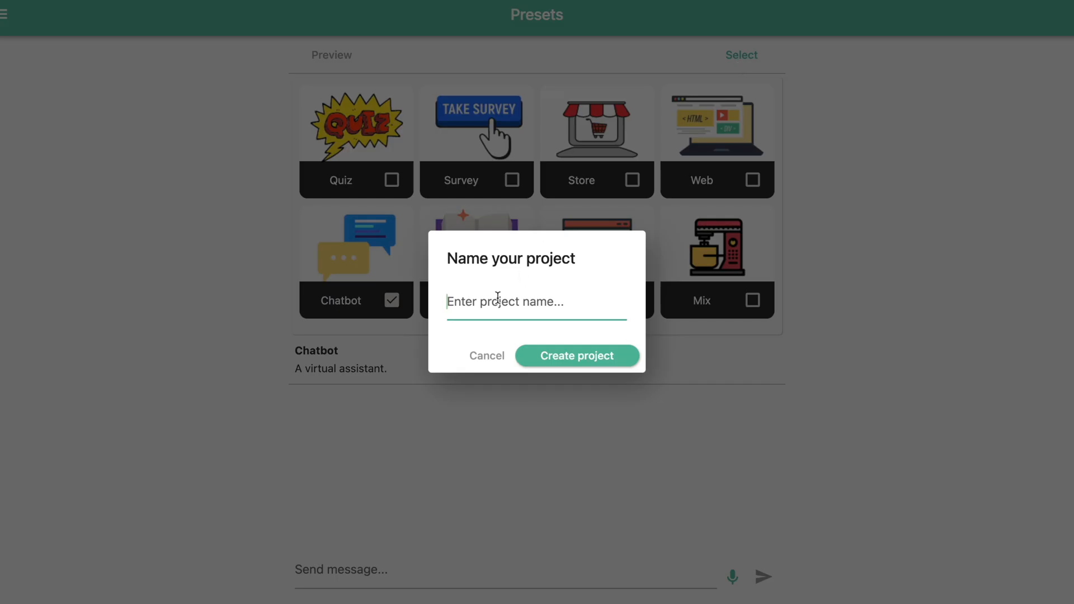
pyautogui.click(576, 356)
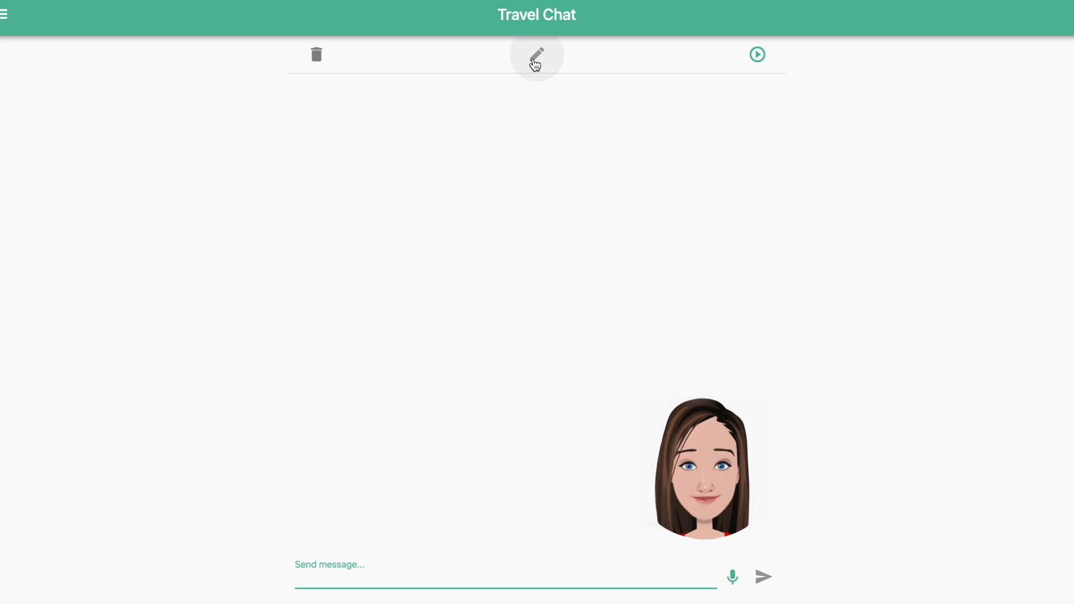
# Save the edited Hello greeting, then add the Paris question with three suggested attractions.
pyautogui.click(535, 55)
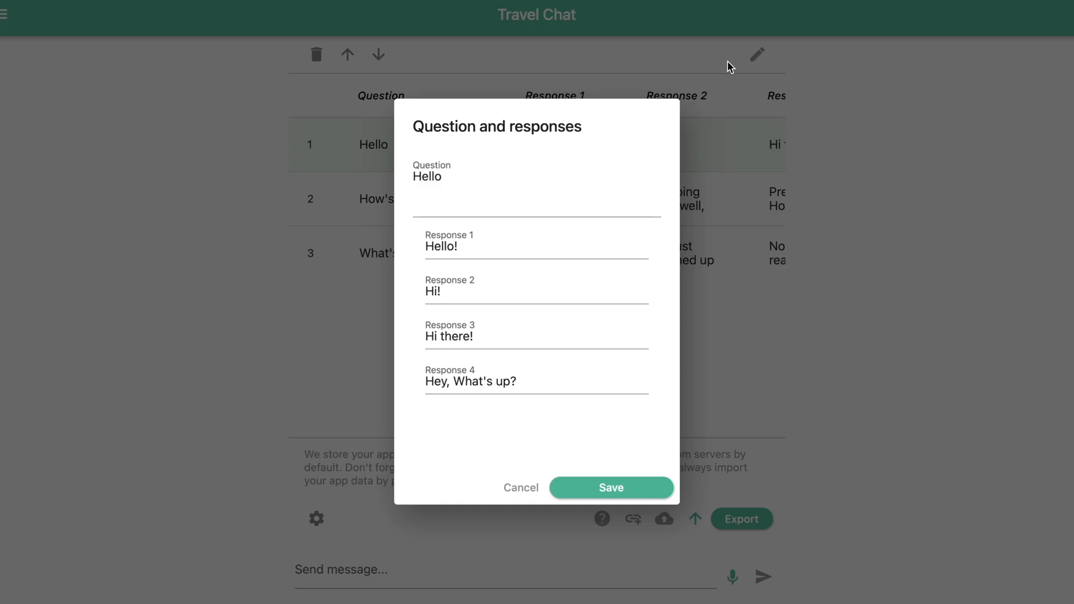
pyautogui.click(610, 487)
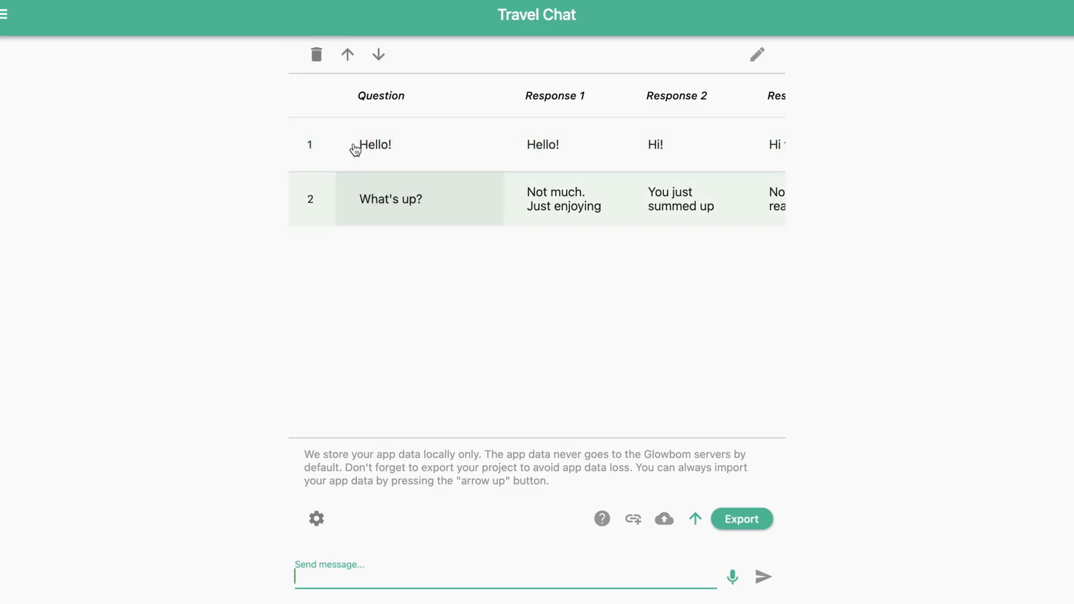
pyautogui.click(757, 55)
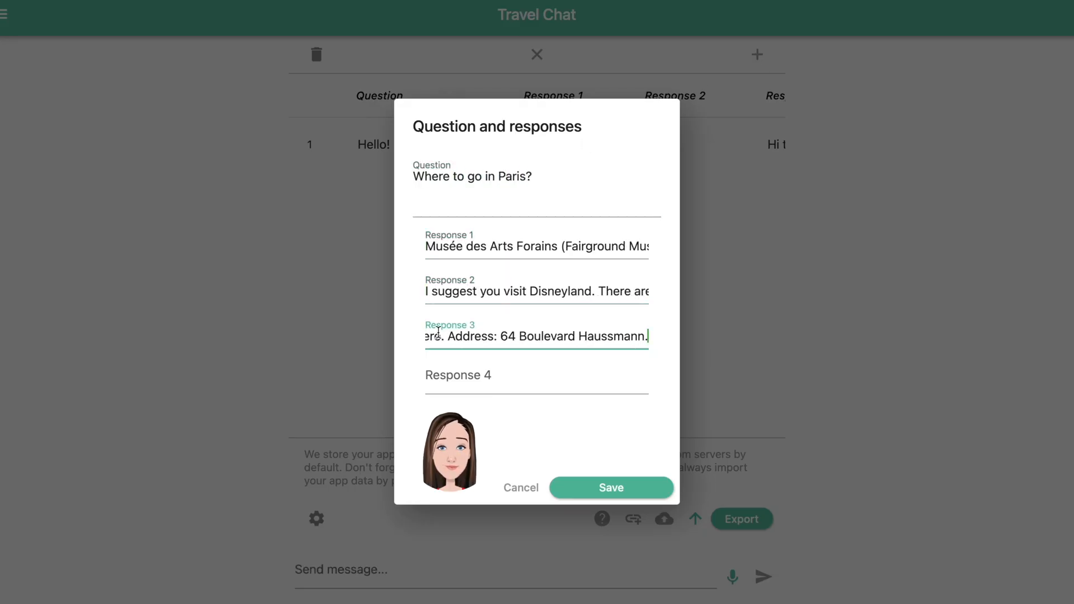
pyautogui.click(610, 488)
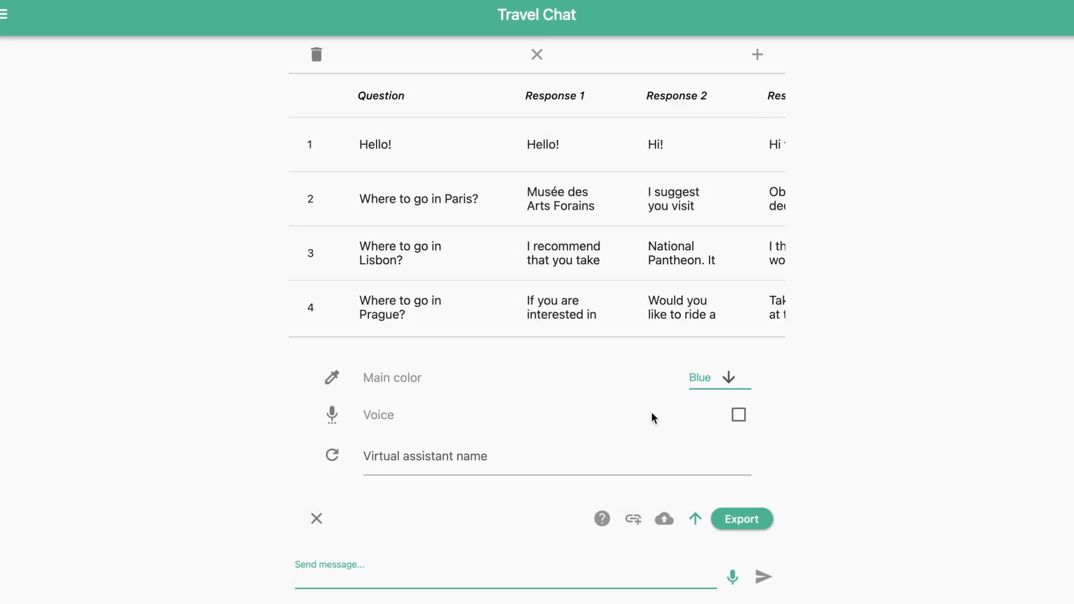
# Hide project settings, export Travel Chat as talk.glowbom, and leave editing mode.
pyautogui.click(718, 378)
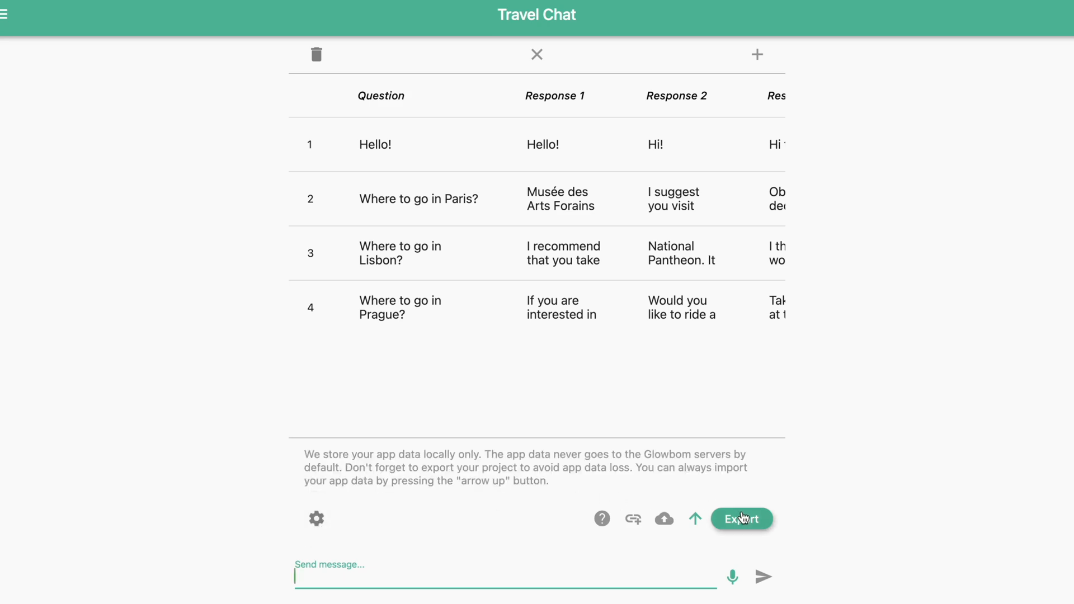
pyautogui.click(741, 519)
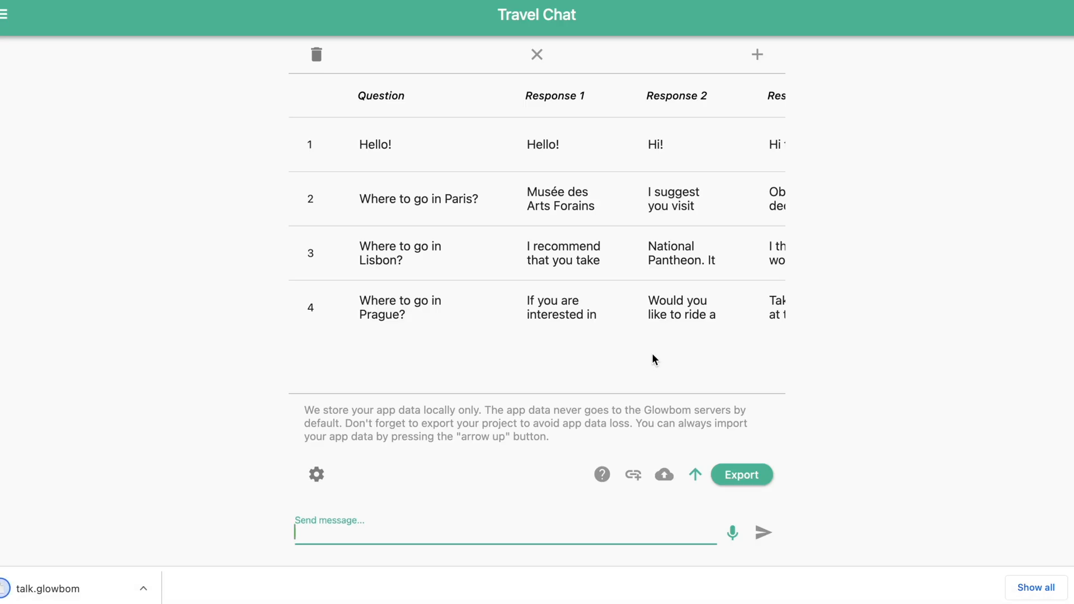
pyautogui.click(537, 55)
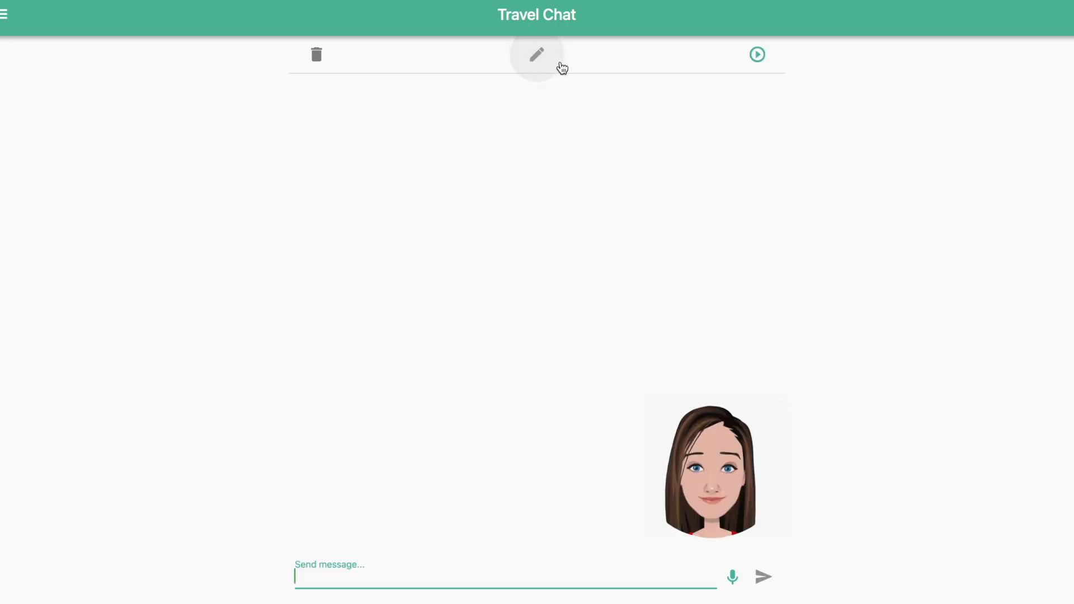
pyautogui.click(757, 55)
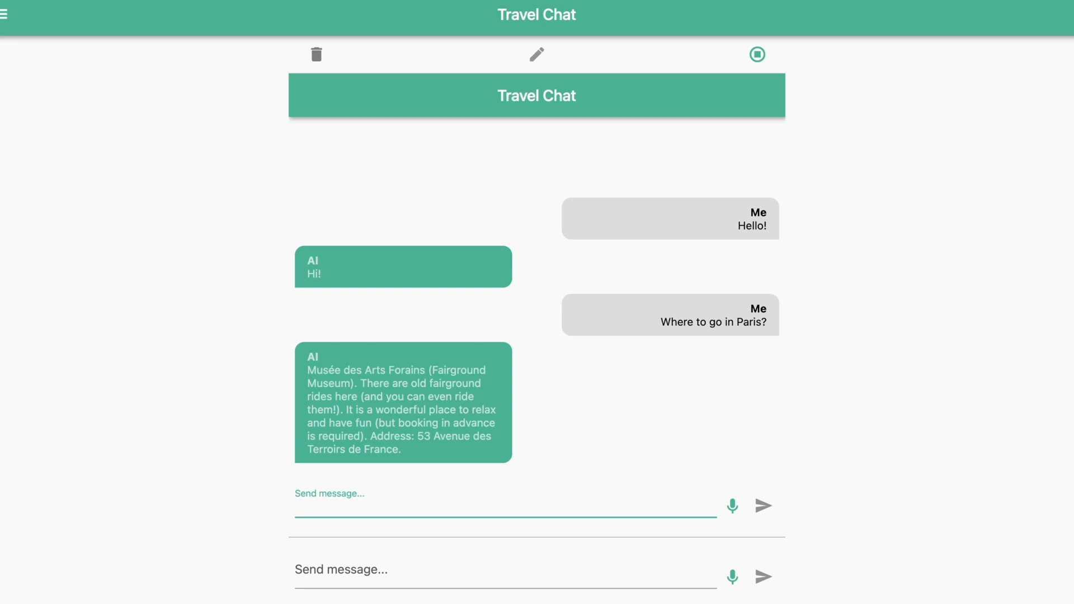
pyautogui.click(504, 505)
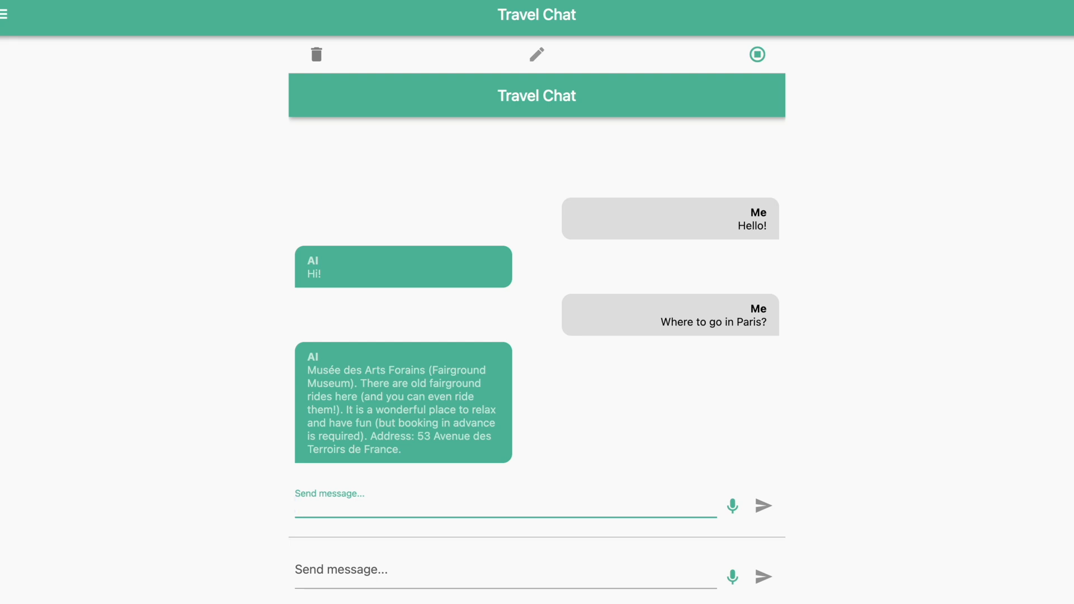
pyautogui.write('Where to go in')
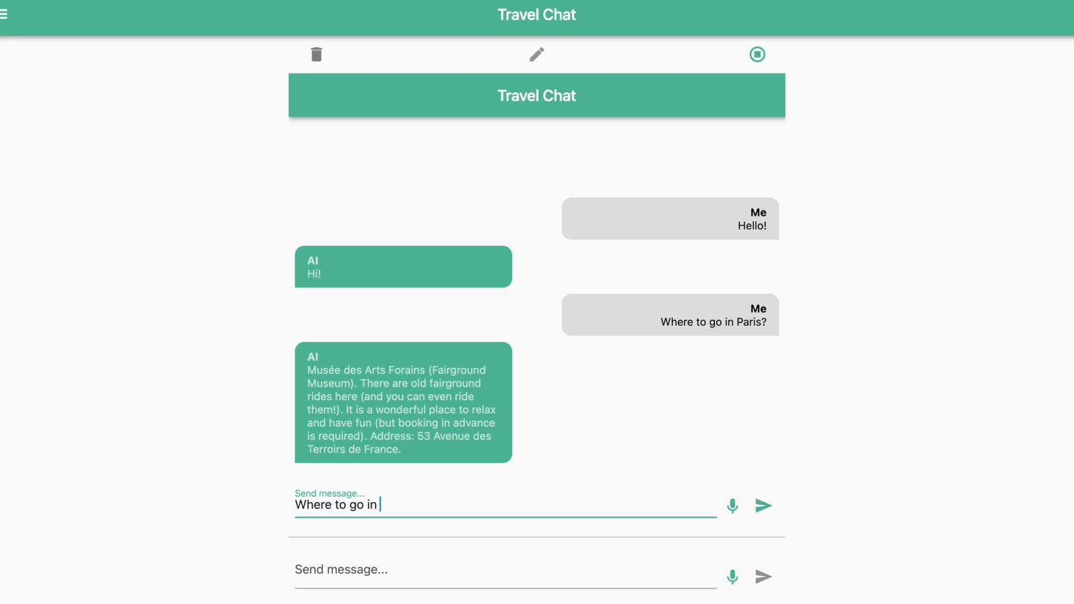
pyautogui.click(762, 506)
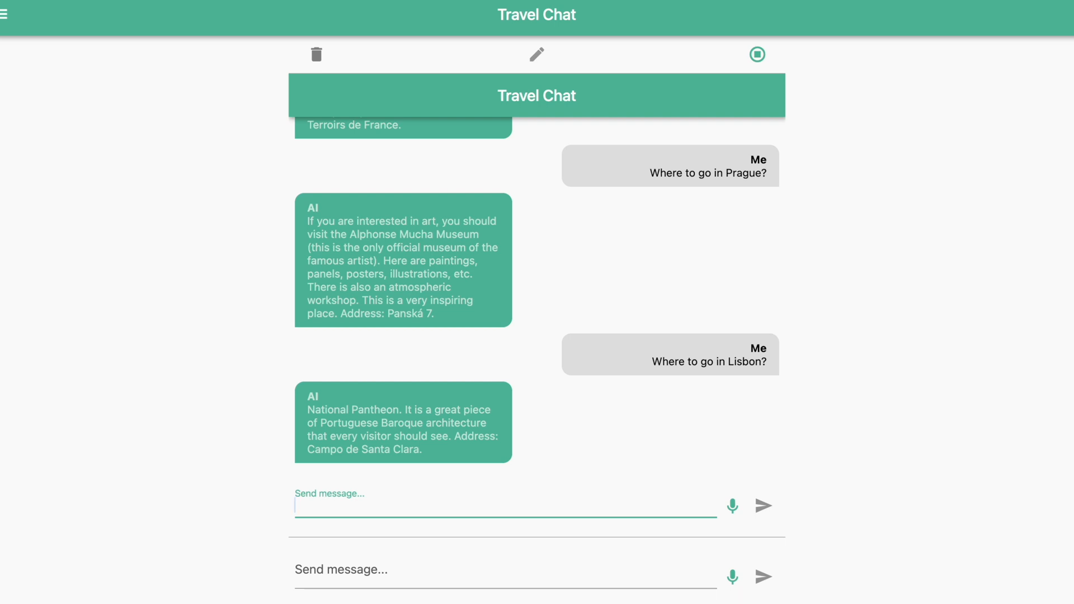
pyautogui.click(757, 54)
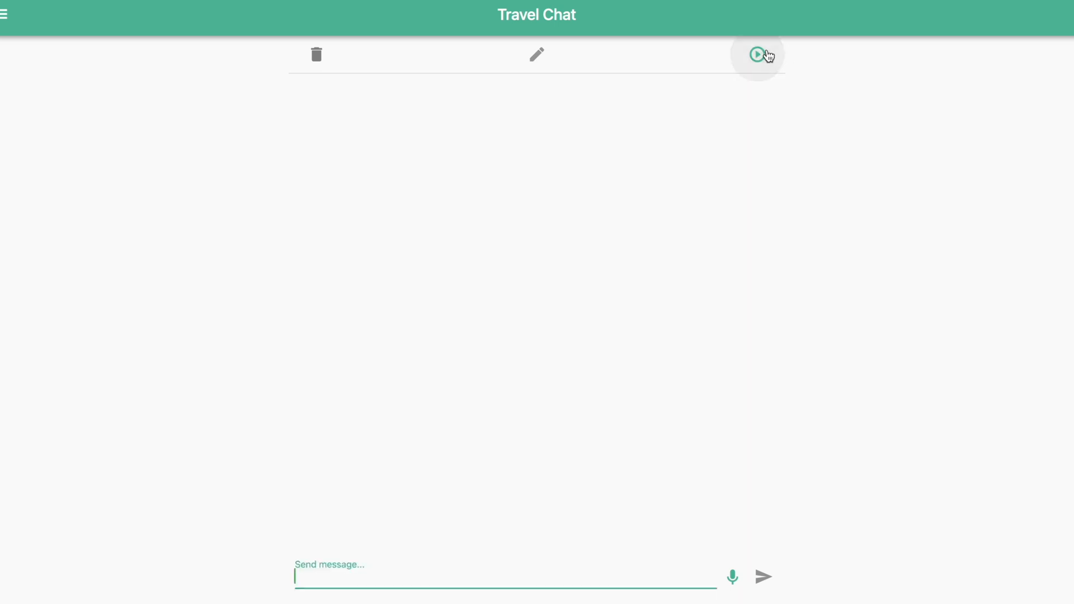
pyautogui.click(756, 55)
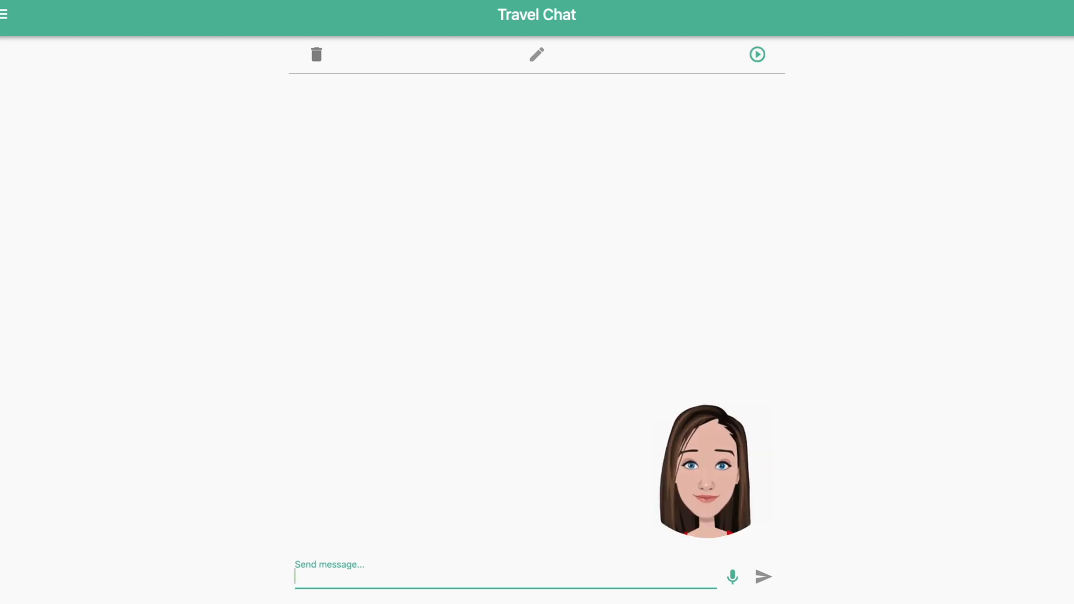